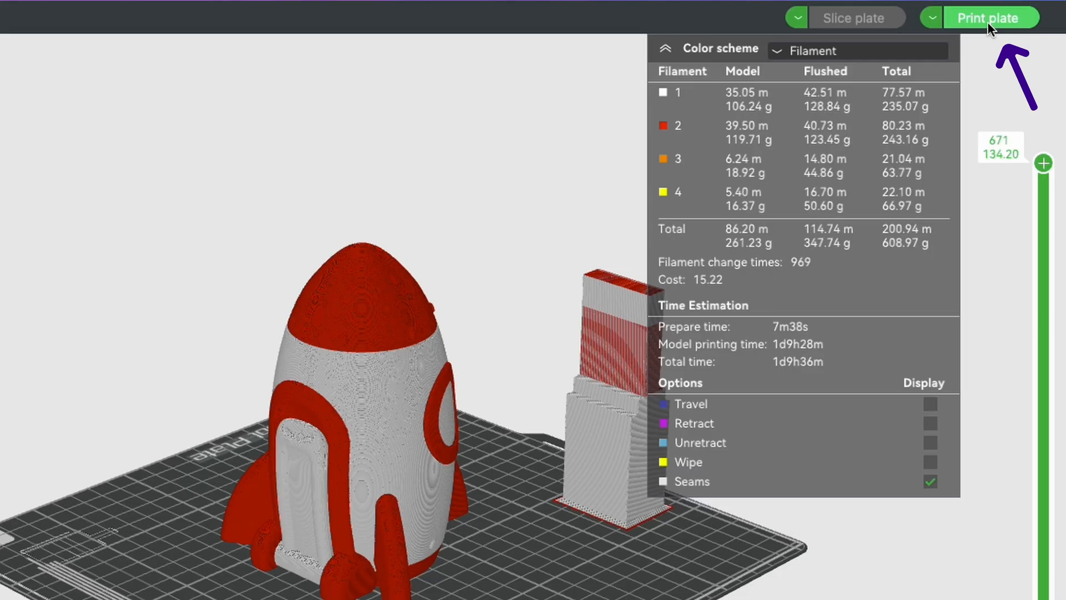
Step: Send the sliced rocket plate to print with the red filament mapped to AMS slot A1
{"action": "left_click", "coordinate": [990, 18]}
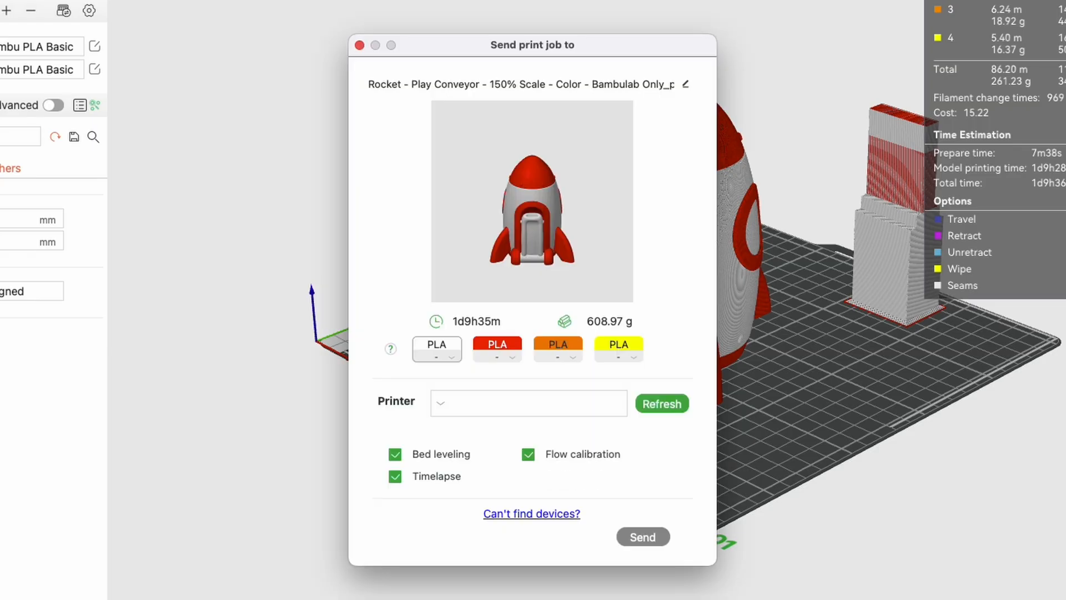
{"action": "left_click", "coordinate": [660, 403]}
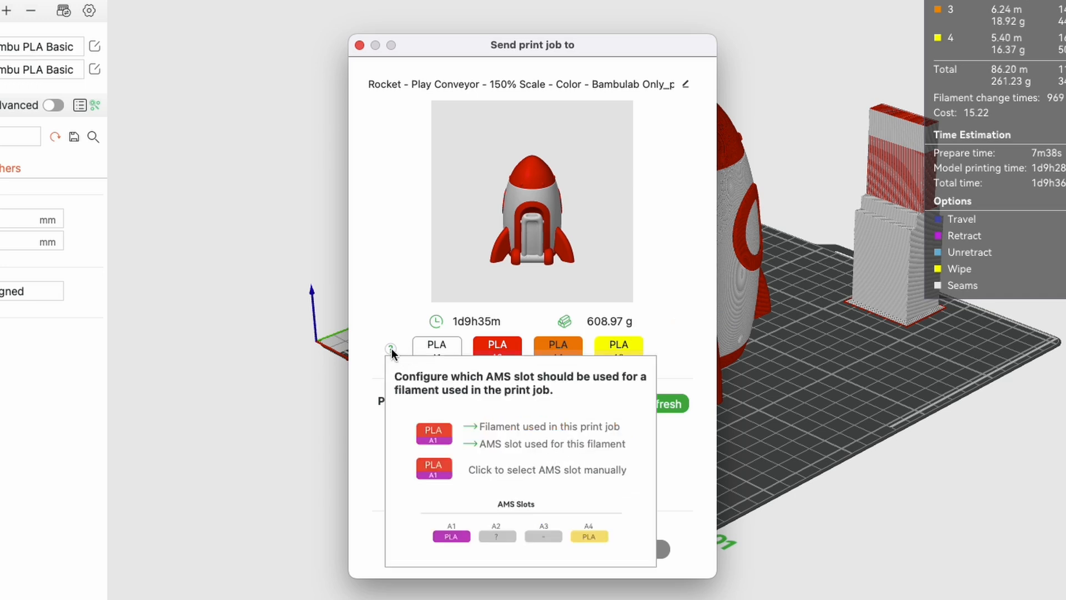
{"action": "left_click", "coordinate": [496, 345]}
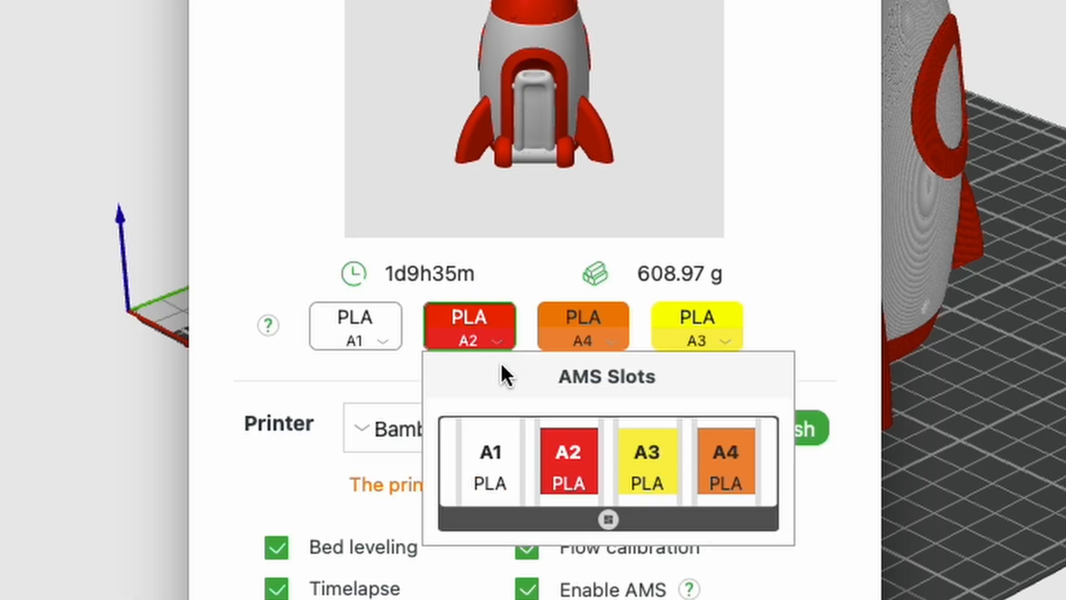
{"action": "left_click", "coordinate": [489, 462]}
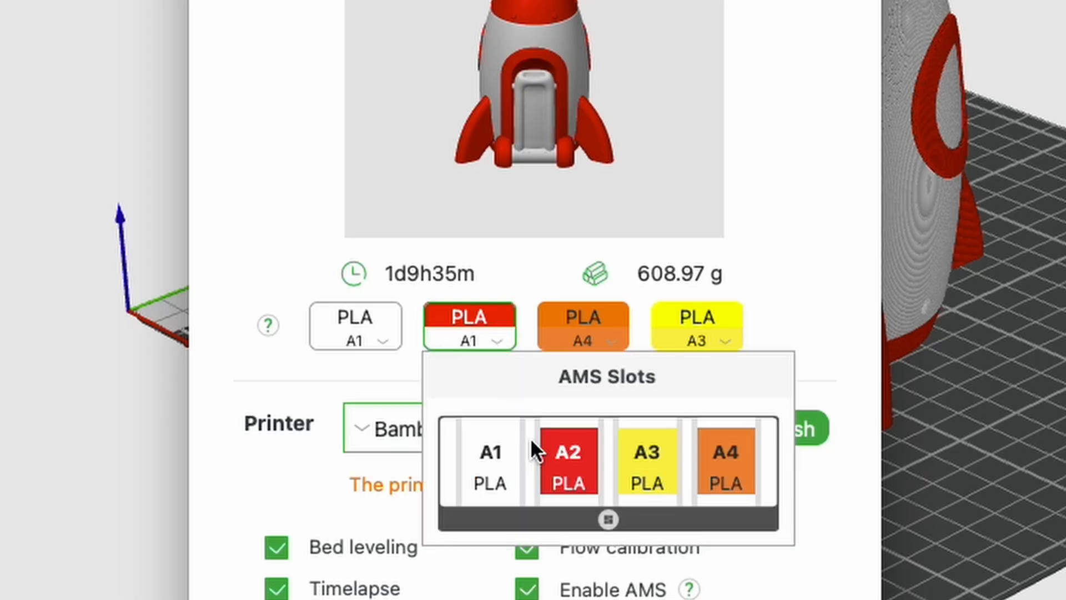
{"action": "left_click", "coordinate": [212, 5]}
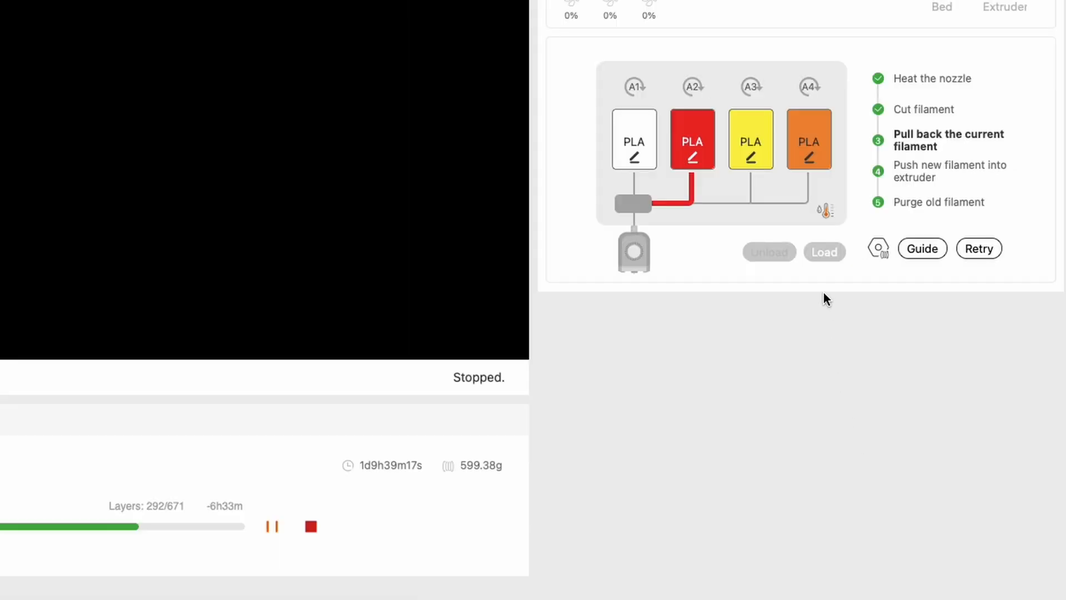
Step: Read the AMS humidity explanation and dismiss it with OK
{"action": "left_click", "coordinate": [827, 210]}
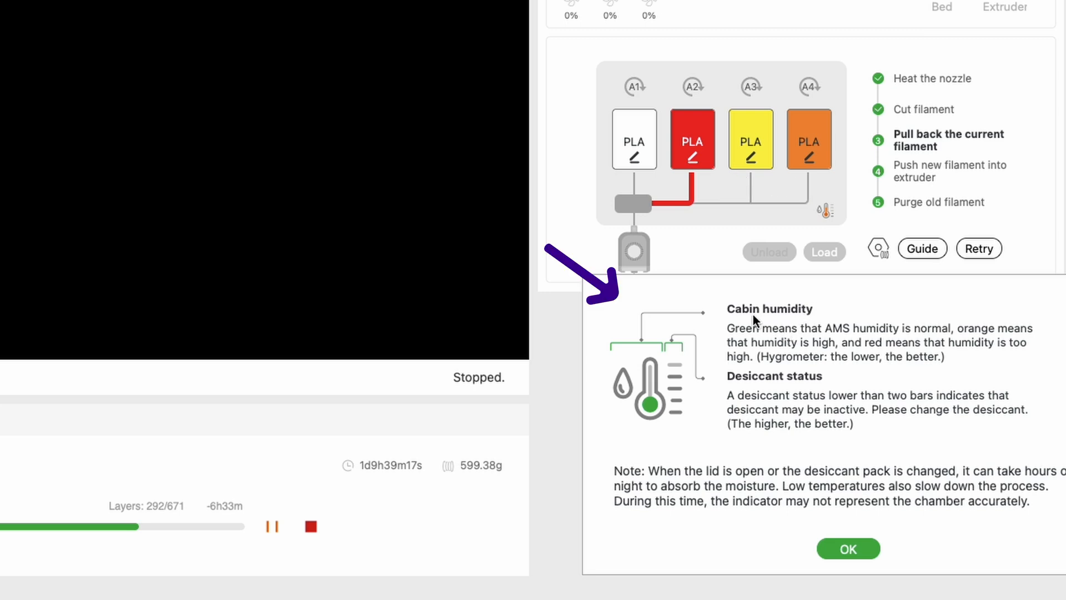
{"action": "mouse_move", "coordinate": [880, 308]}
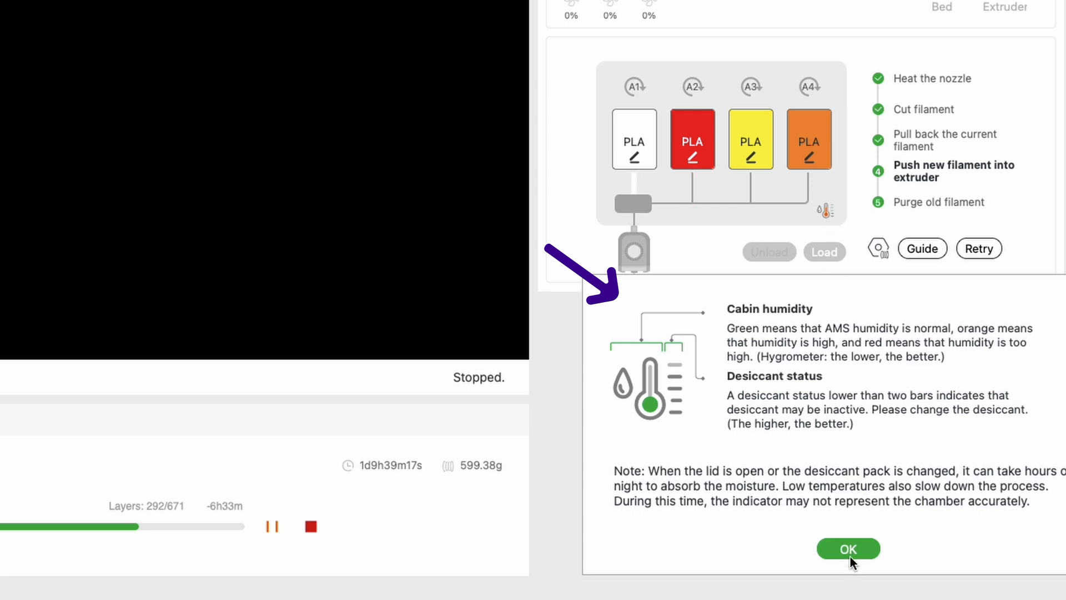
{"action": "left_click", "coordinate": [848, 548]}
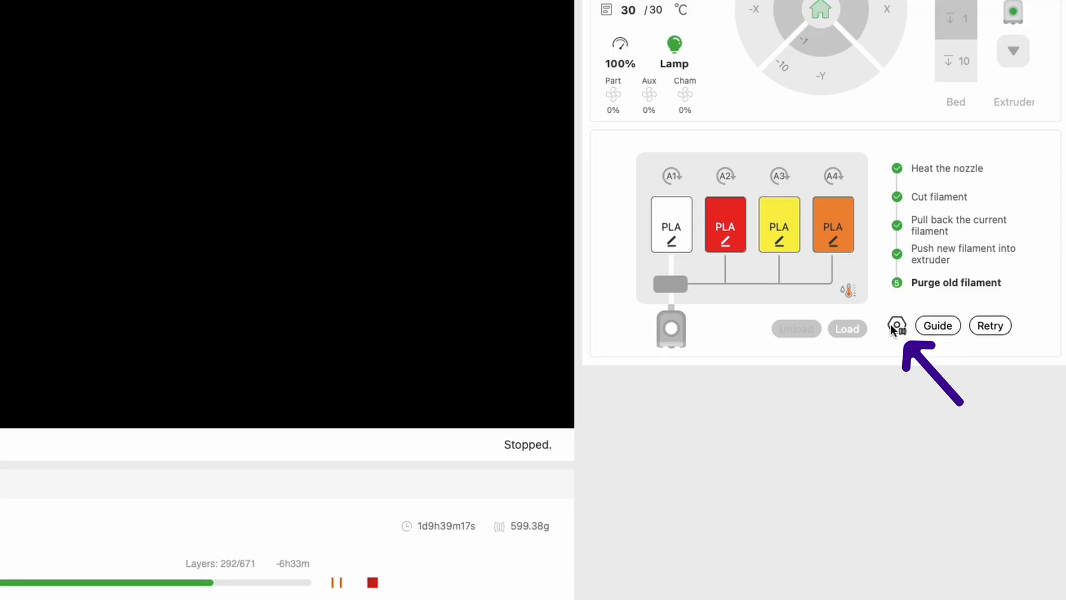
Step: Review the printer's AMS settings via the gear icon next to Guide
{"action": "left_click", "coordinate": [896, 326]}
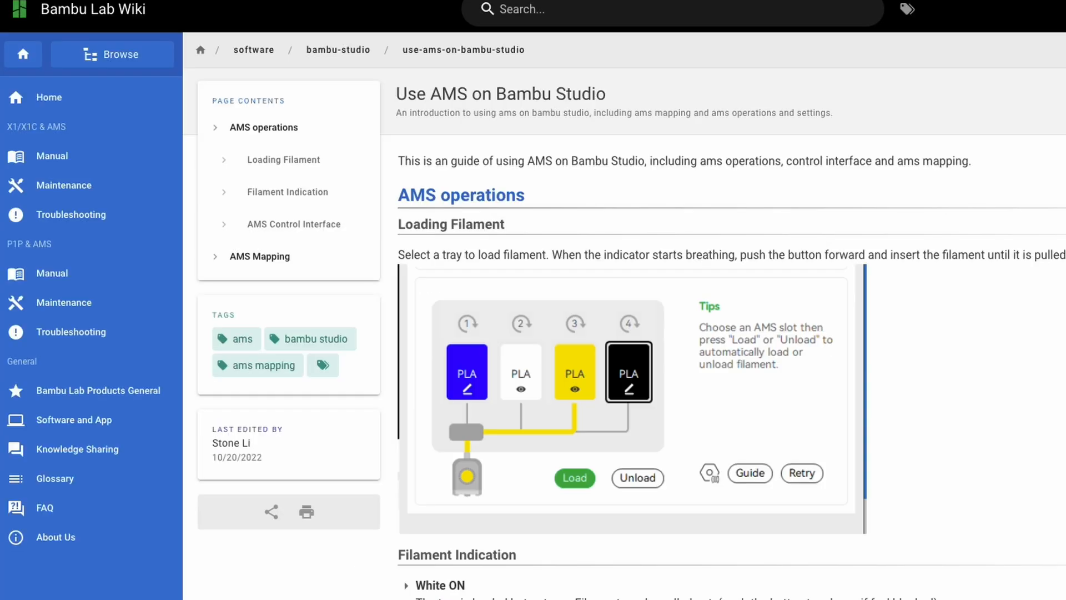
Step: Scroll the Use AMS on Bambu Studio wiki page down to the AMS mapping section
{"action": "scroll", "scroll_direction": "down", "scroll_amount": 3}
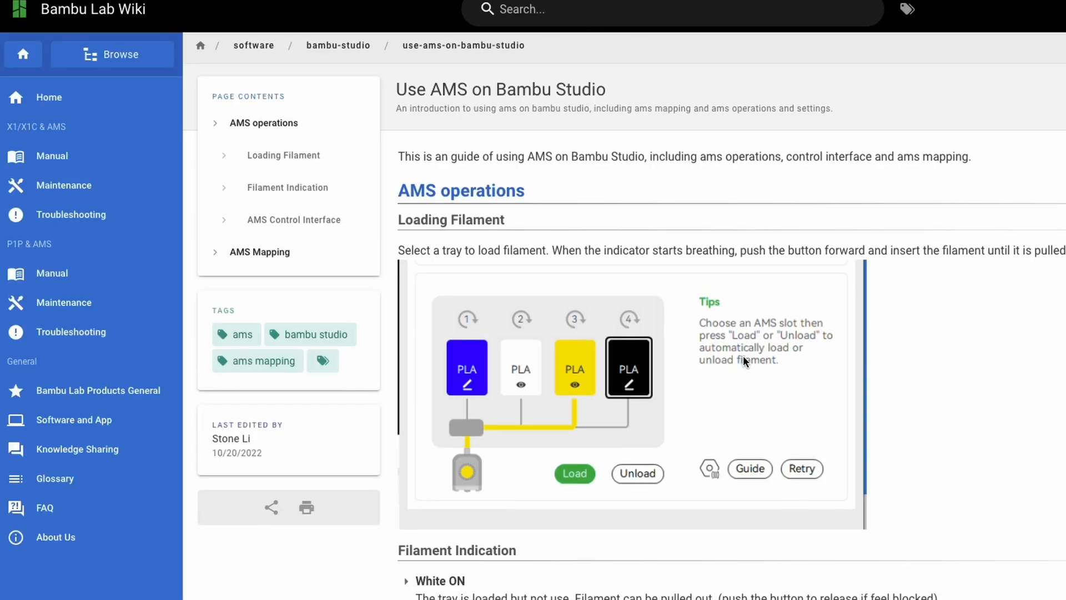
{"action": "scroll", "scroll_direction": "down", "scroll_amount": 3}
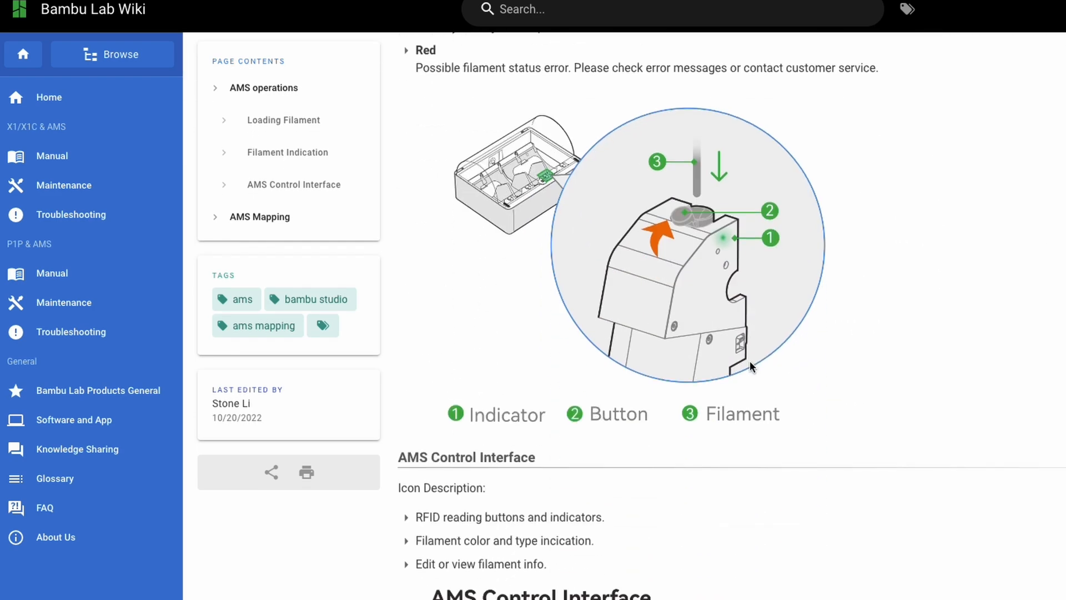
{"action": "scroll", "scroll_direction": "down", "scroll_amount": 3}
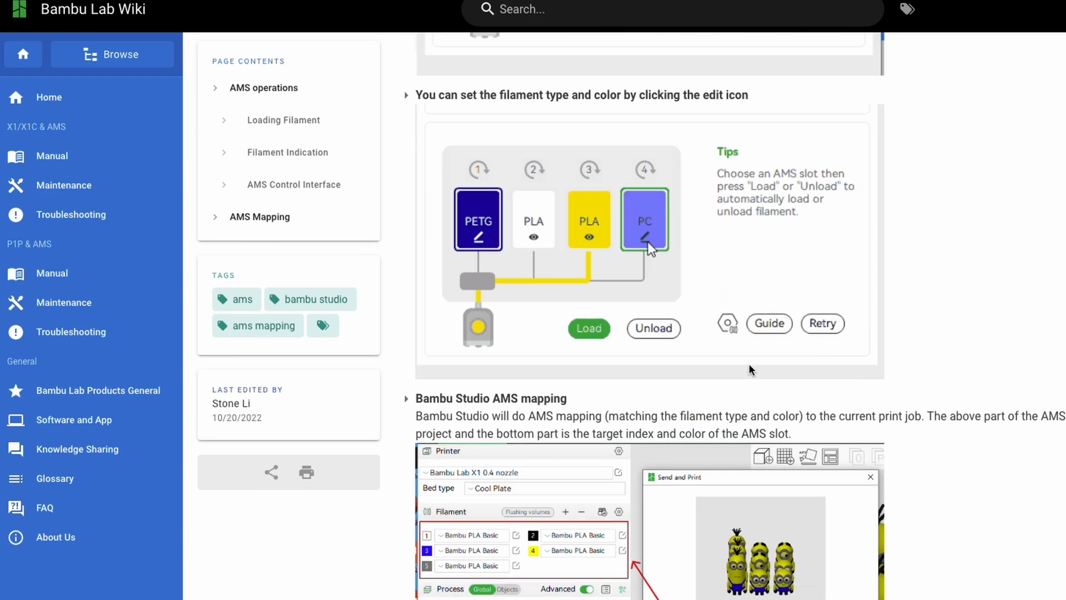
{"action": "scroll", "scroll_direction": "down", "scroll_amount": 3}
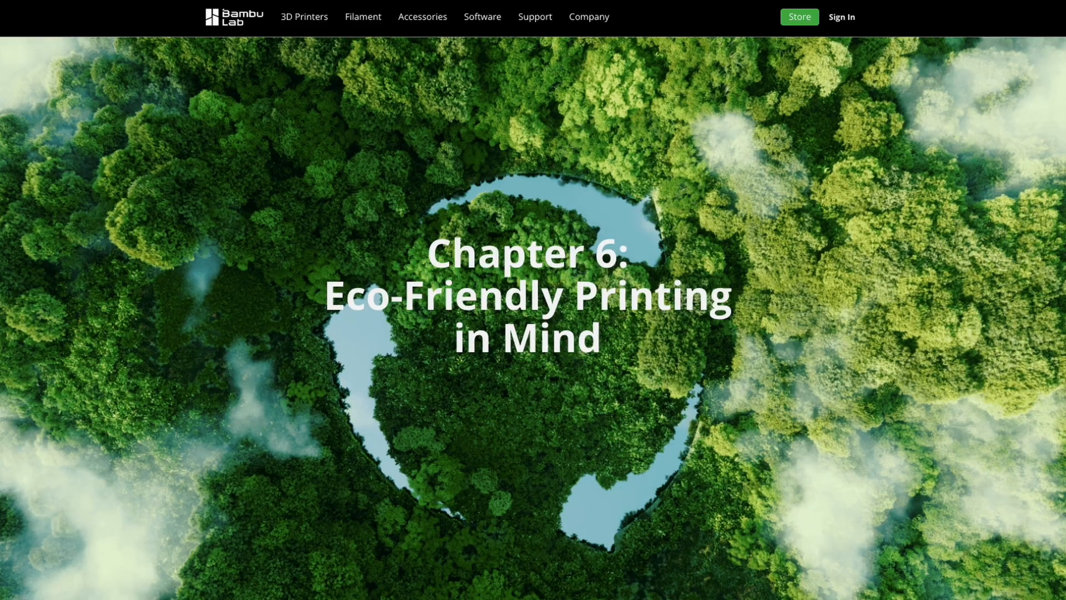
Step: Move from the eco-friendly printing page to the filament store and browse carbon-fibre filaments
{"action": "scroll", "scroll_direction": "down", "scroll_amount": 3}
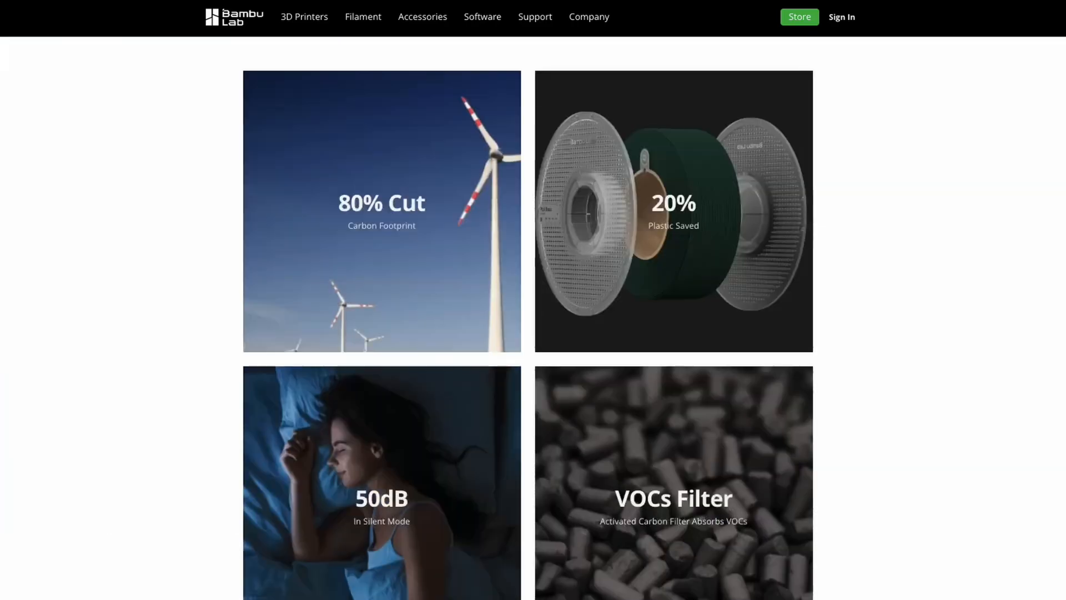
{"action": "left_click", "coordinate": [362, 17]}
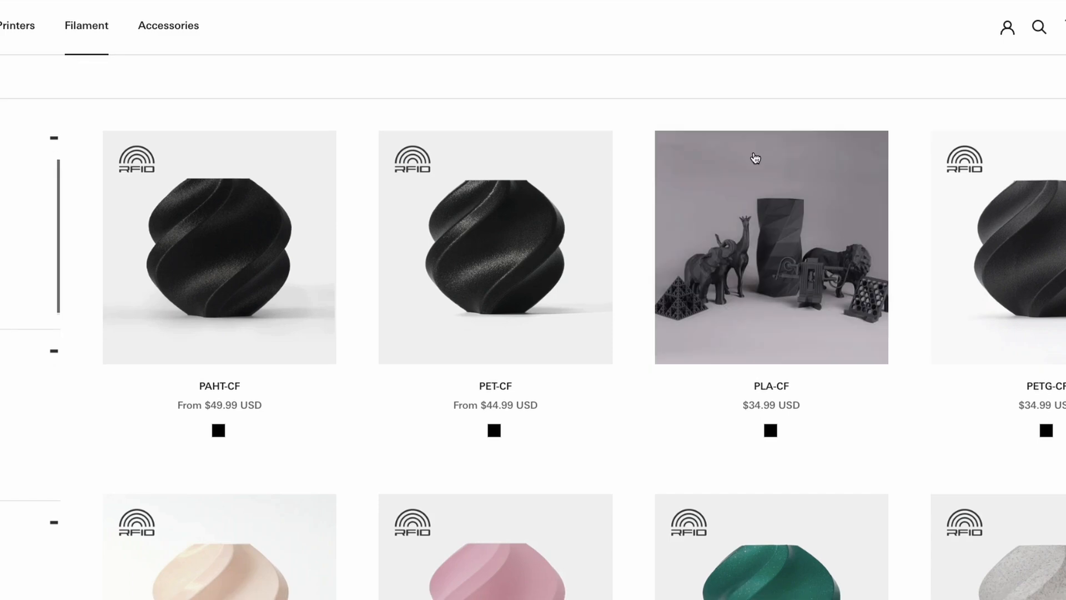
{"action": "scroll", "scroll_direction": "down", "scroll_amount": 3}
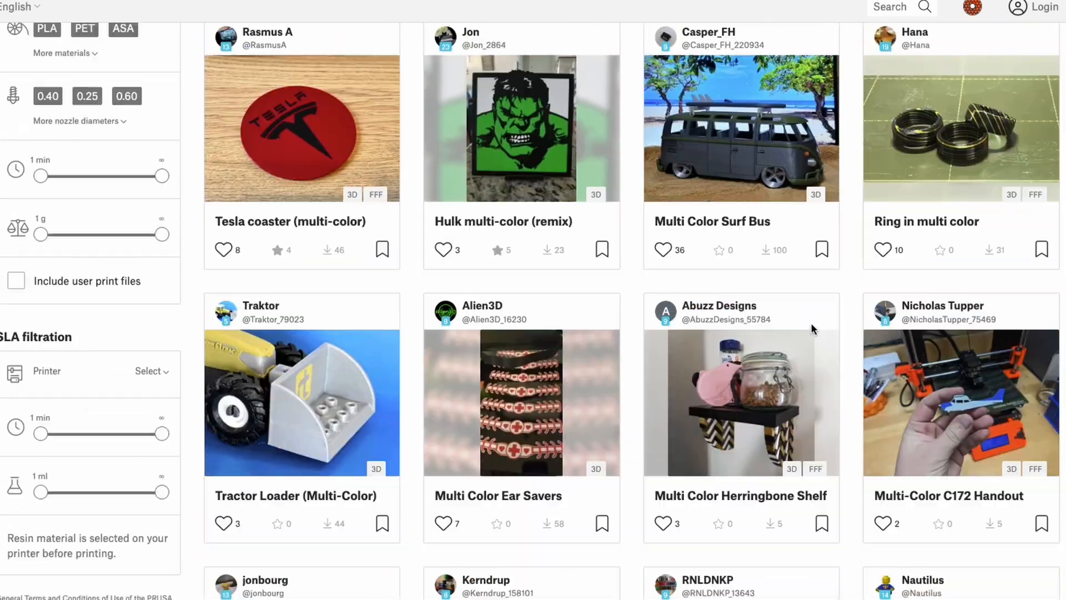
Step: Scroll through the Printables multi-color results, including Yoshi and the Multi-Color Prusa Logo
{"action": "scroll", "scroll_direction": "down", "scroll_amount": 3}
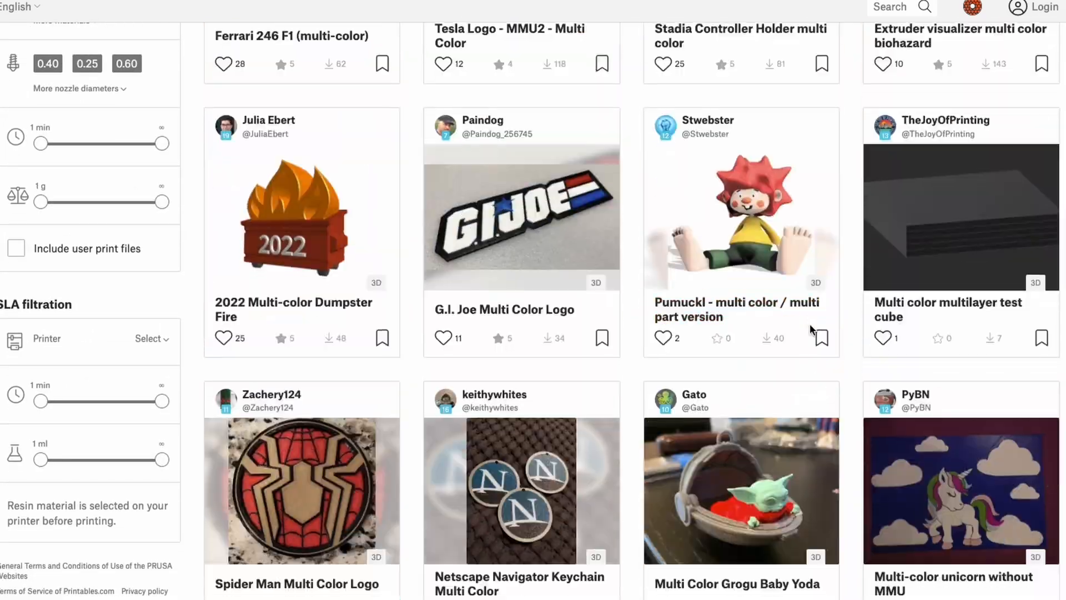
{"action": "scroll", "scroll_direction": "up", "scroll_amount": 3}
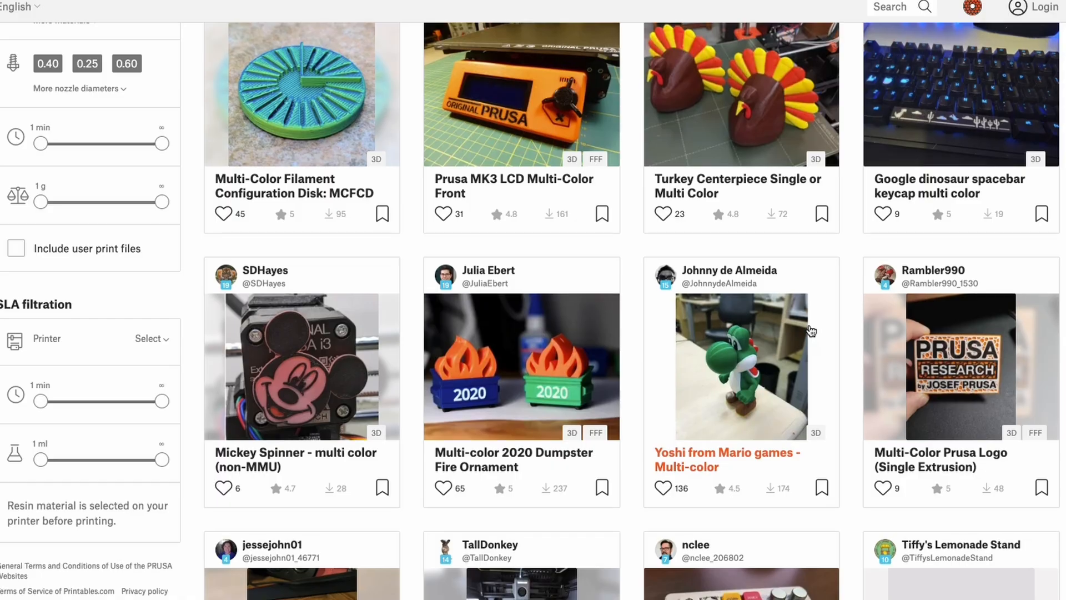
{"action": "scroll", "scroll_direction": "down", "scroll_amount": 3}
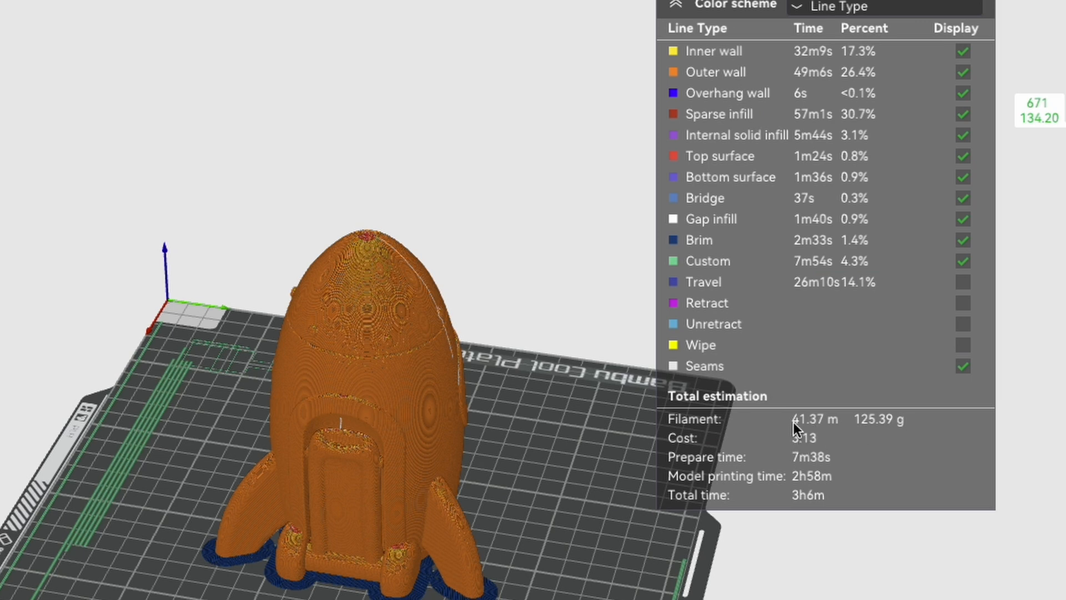
{"action": "mouse_move", "coordinate": [797, 430]}
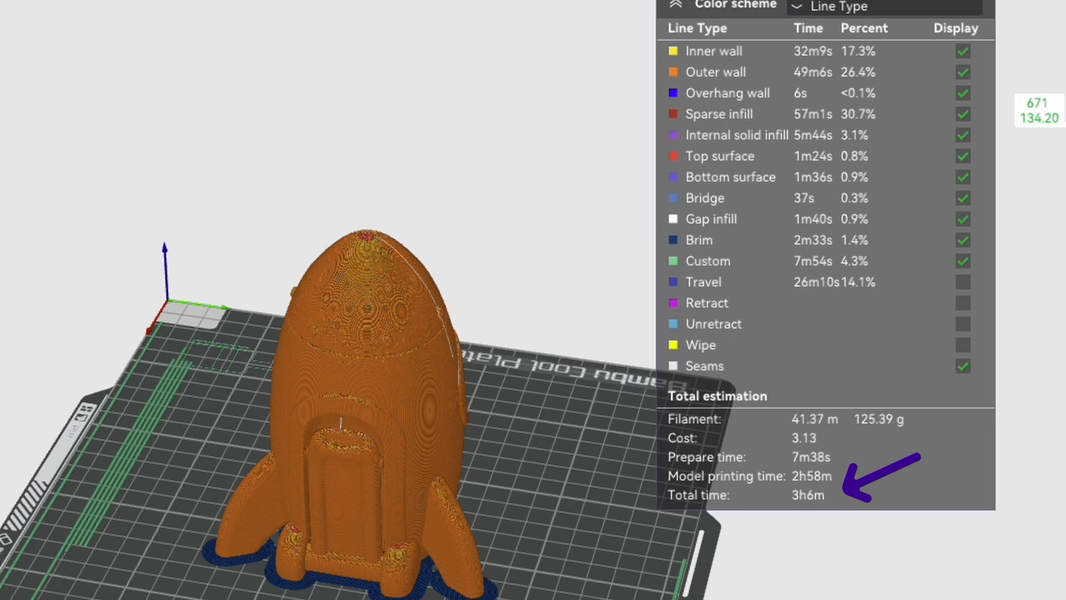
Step: View the sliced rocket's Preview estimation of 3h6m and 125.39 g filament
{"action": "left_click", "coordinate": [836, 7]}
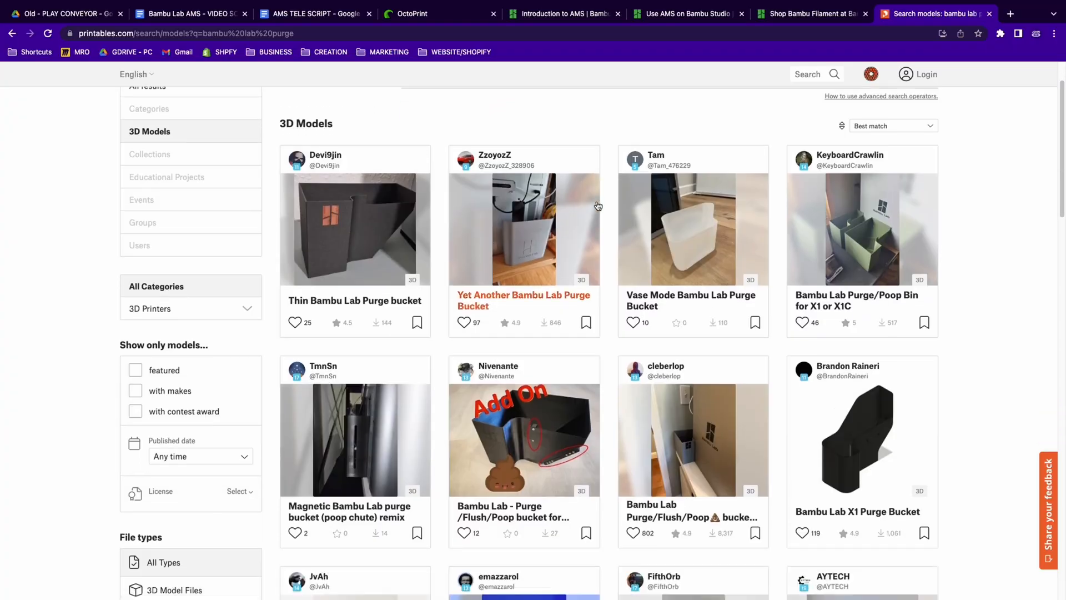
Step: Scroll through the Printables results for Bambu Lab purge buckets and purge bins
{"action": "scroll", "scroll_direction": "down", "scroll_amount": 3}
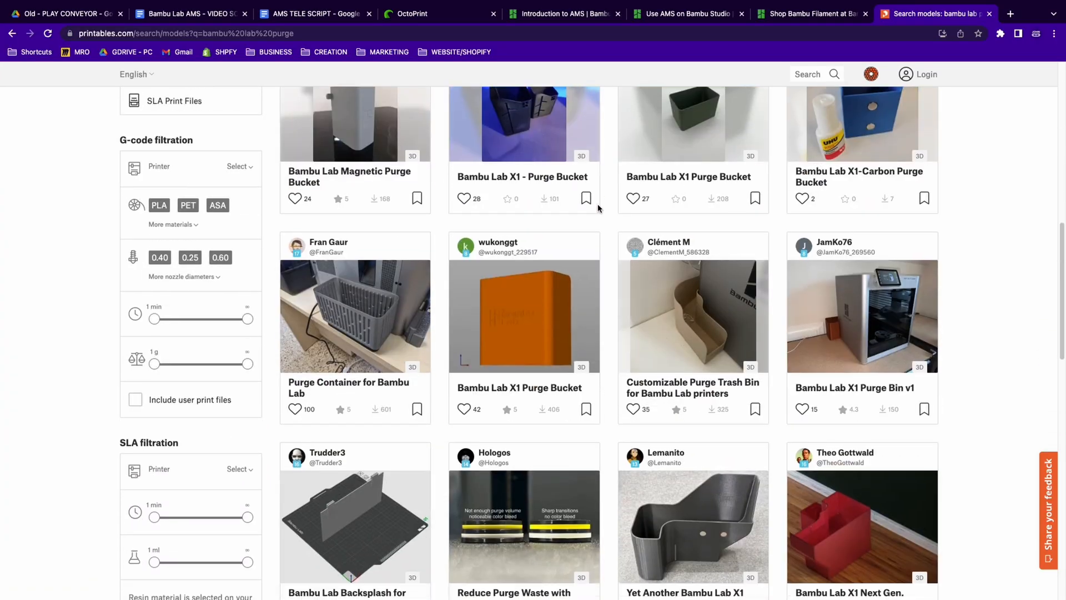
{"action": "scroll", "scroll_direction": "down", "scroll_amount": 3}
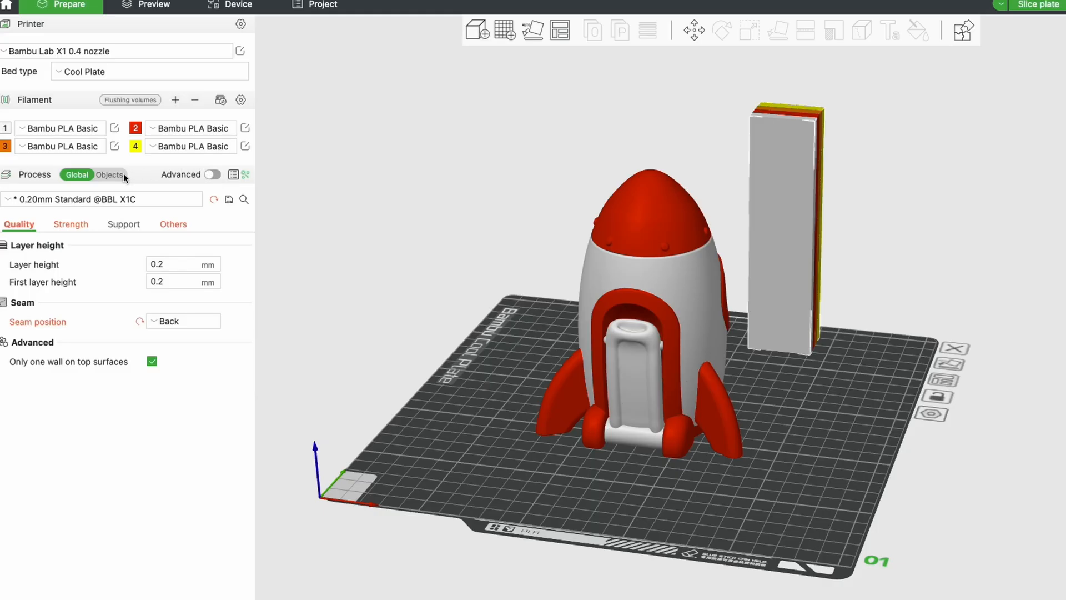
Step: Auto-calculate the flushing volumes with a 0.8 multiplier and accept the 190–554 results
{"action": "left_click", "coordinate": [129, 100]}
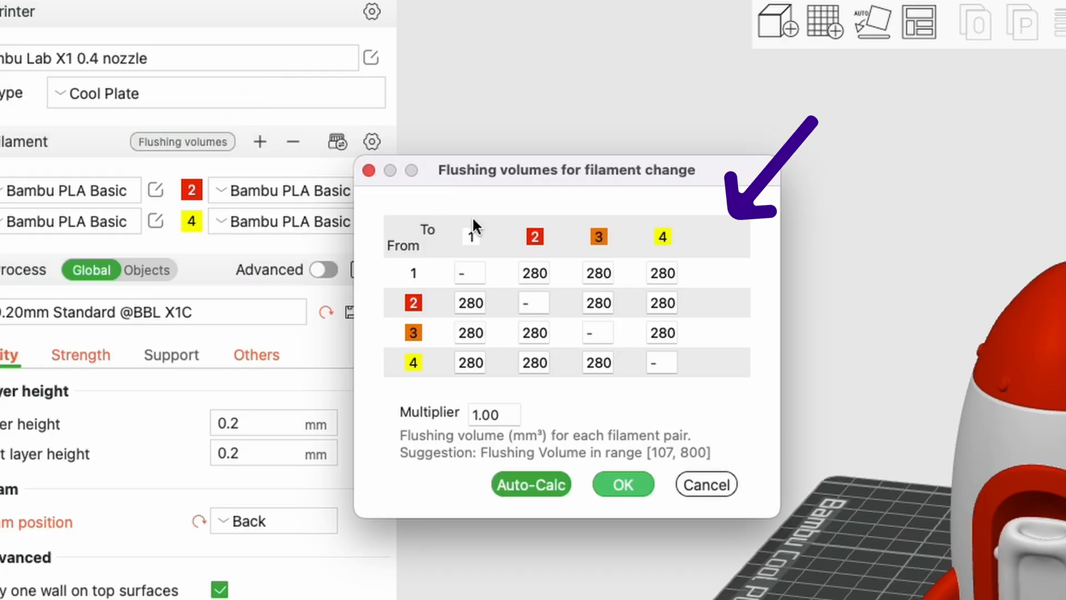
{"action": "mouse_move", "coordinate": [534, 367]}
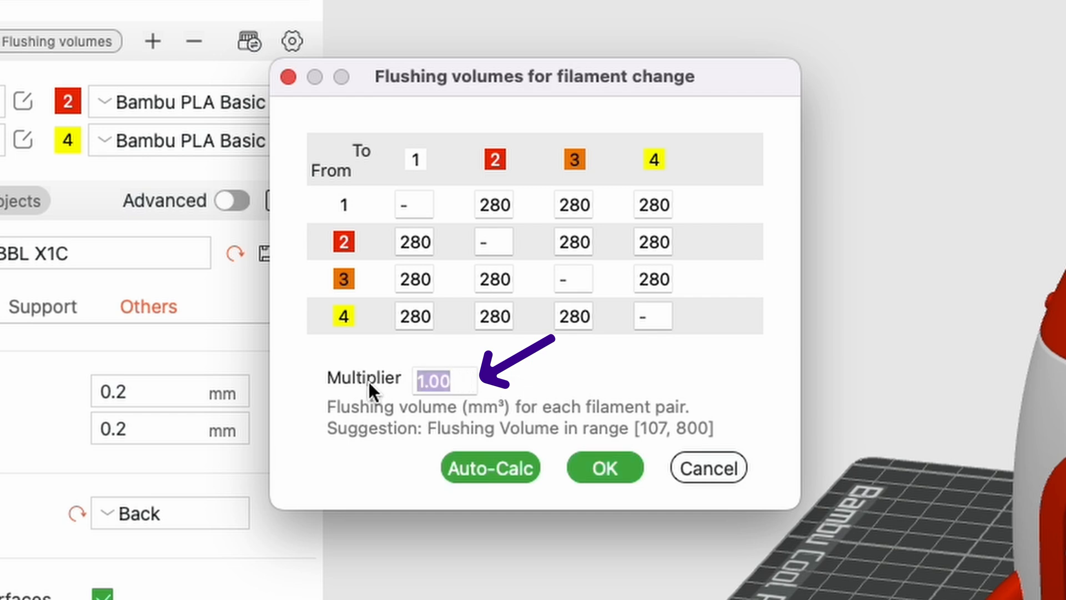
{"action": "type", "text": "0.8"}
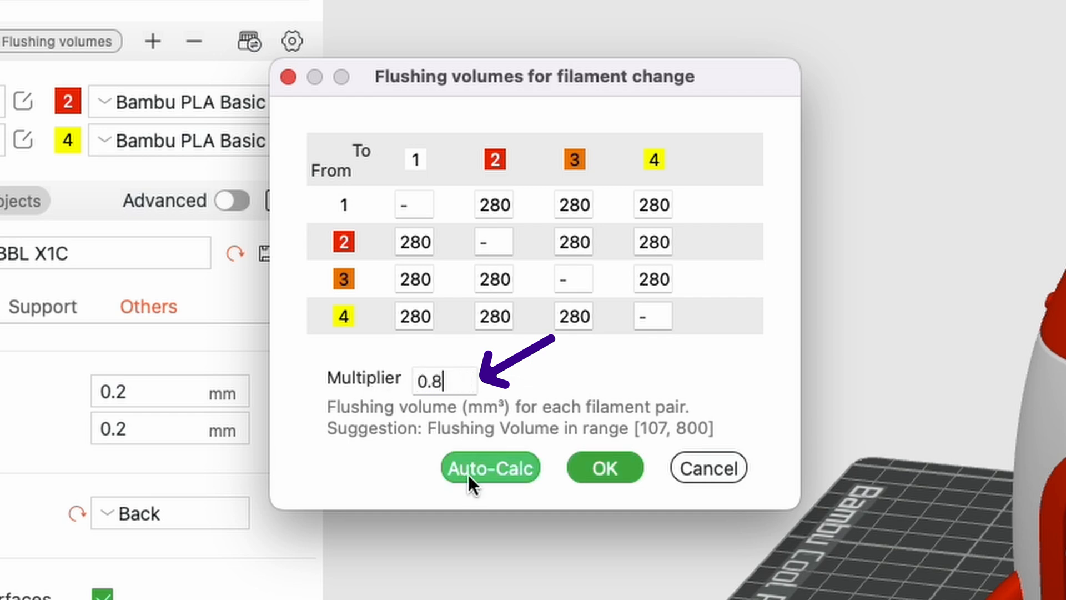
{"action": "left_click", "coordinate": [489, 468]}
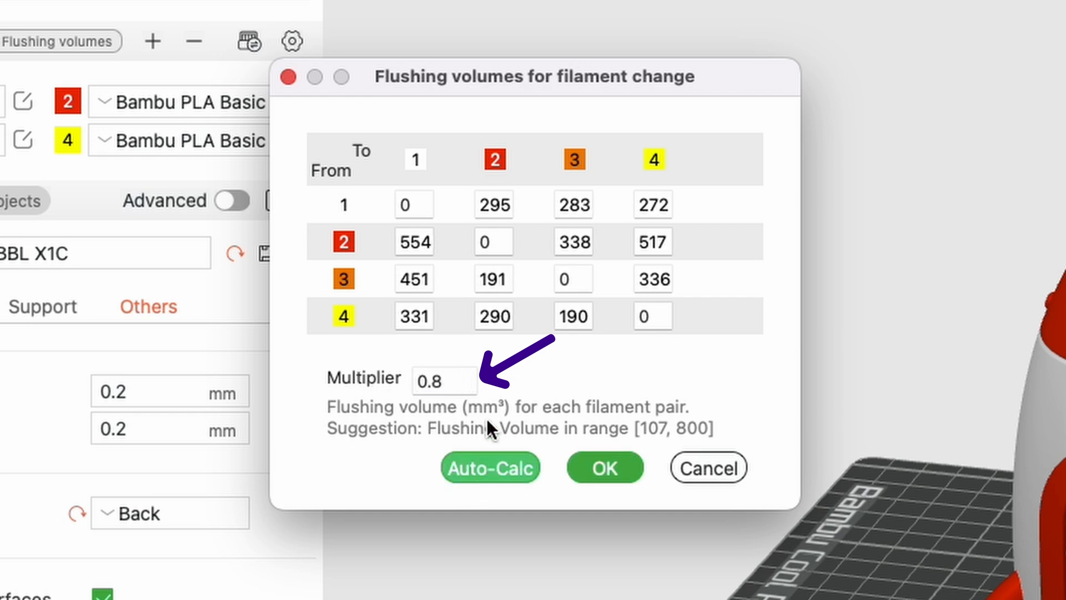
{"action": "mouse_move", "coordinate": [500, 228]}
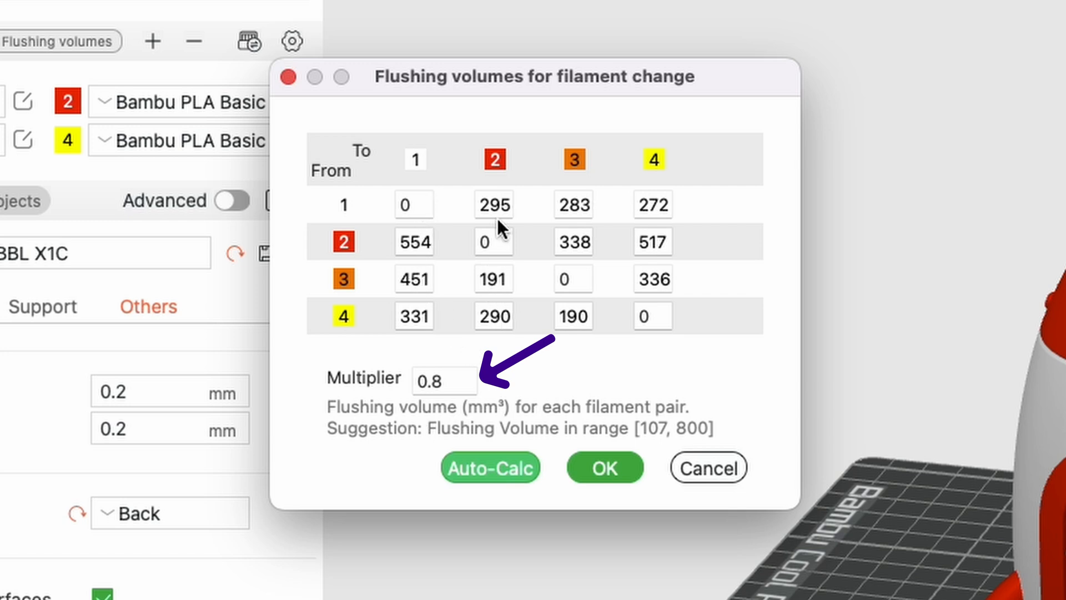
{"action": "left_click", "coordinate": [604, 467]}
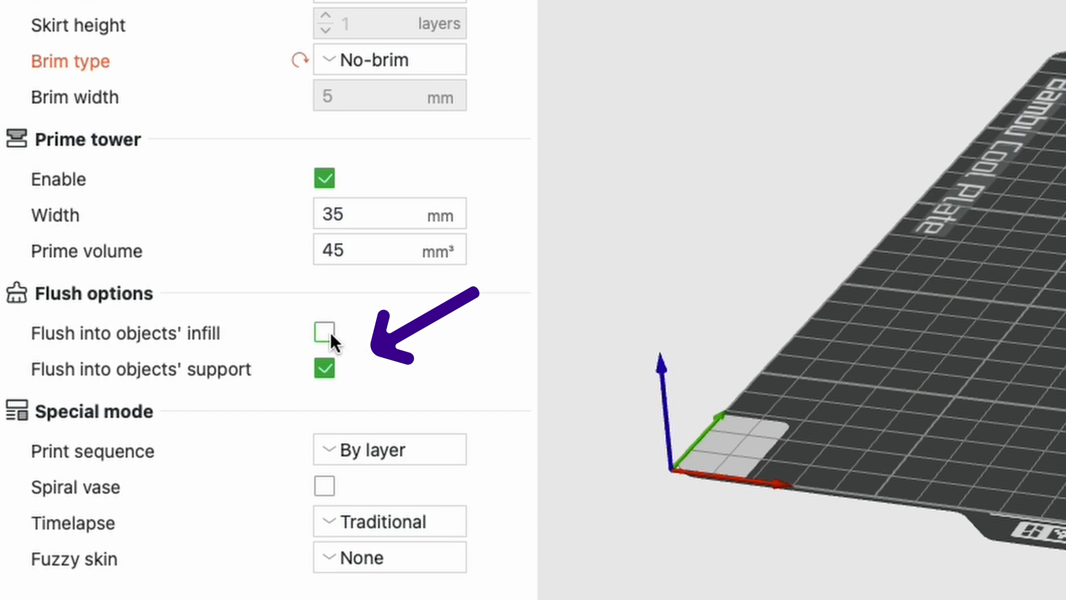
{"action": "mouse_move", "coordinate": [227, 390]}
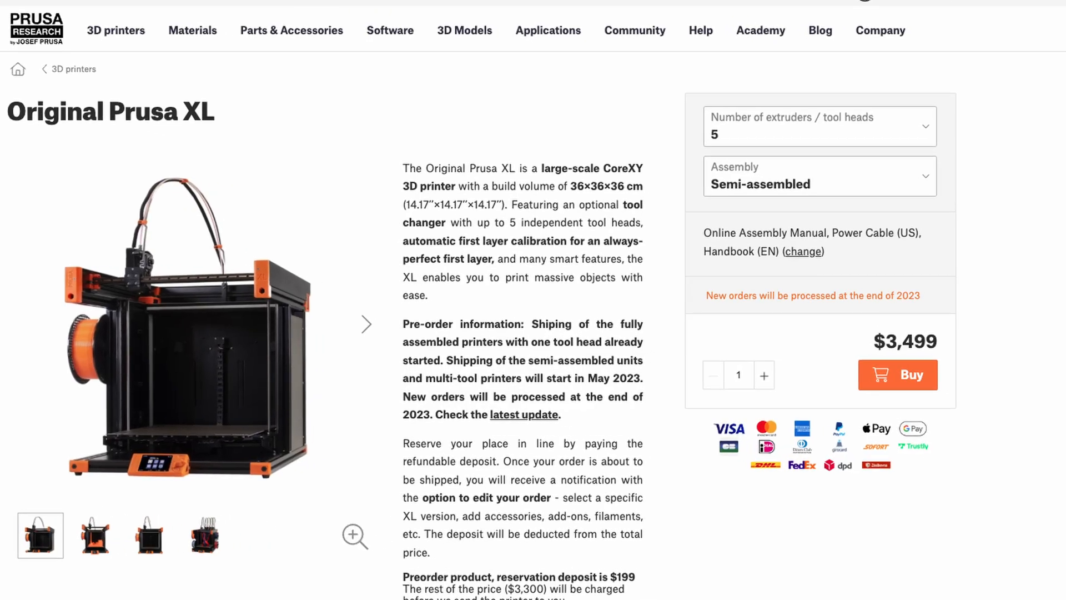
Step: Scroll the Original Prusa XL page to the $3,499 5-tool-head semi-assembled price panel
{"action": "scroll", "scroll_direction": "down", "scroll_amount": 3}
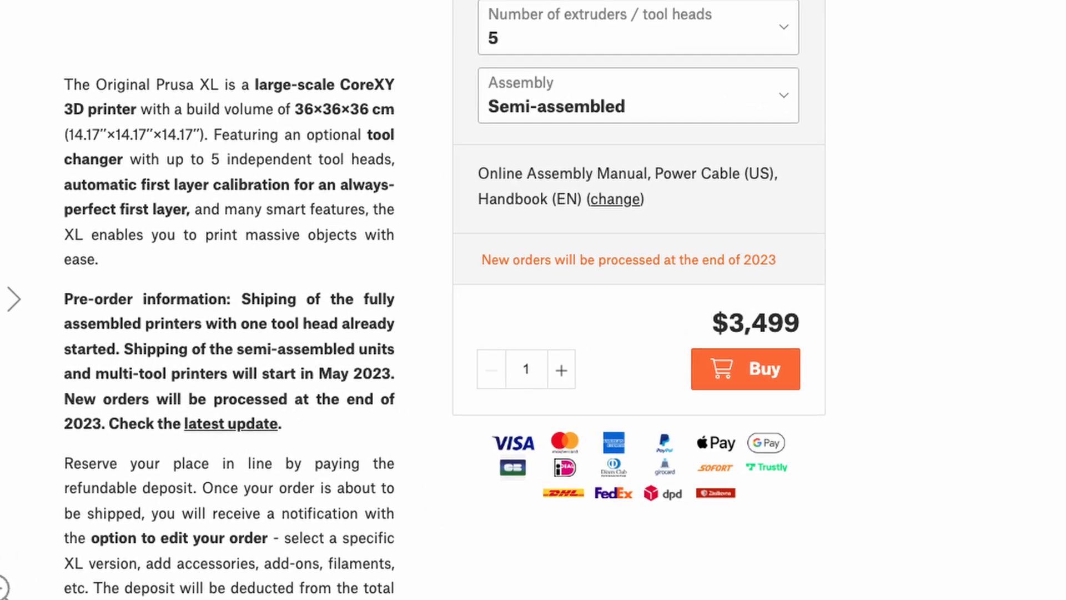